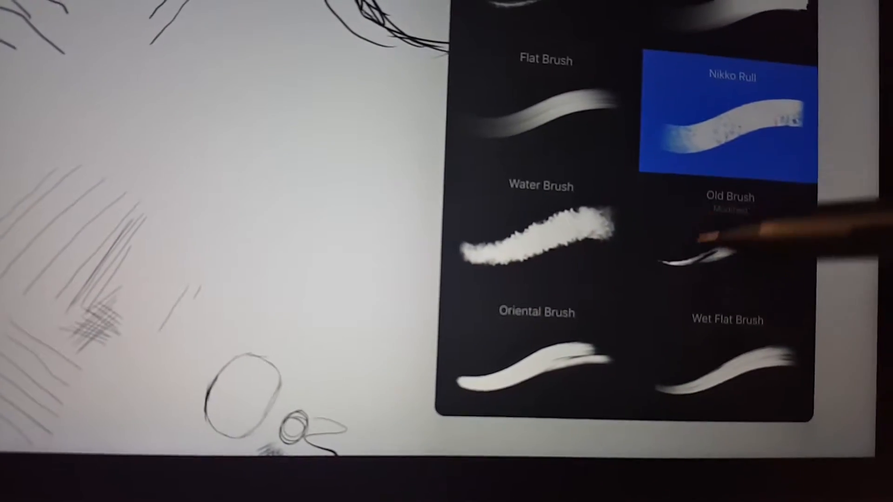
# Step: Scroll through the Procreate Brush Library to browse brushes such as Nikko Rull
pyautogui.scroll(-3)
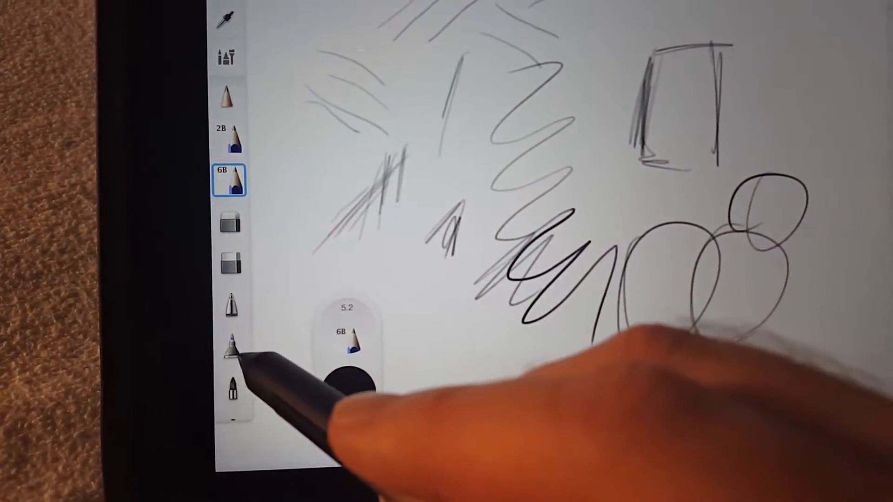
pyautogui.click(230, 347)
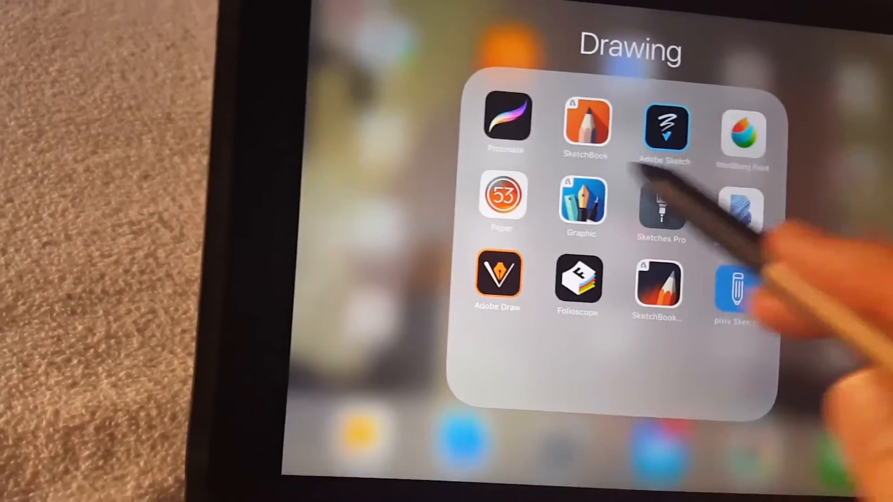
# Step: Launch MediBang Paint and decline reopening the last canvas
pyautogui.click(743, 134)
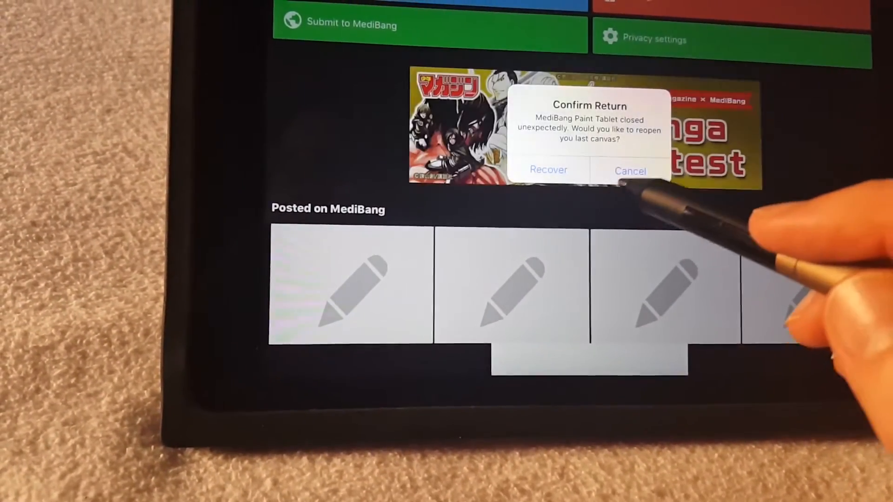
pyautogui.click(630, 170)
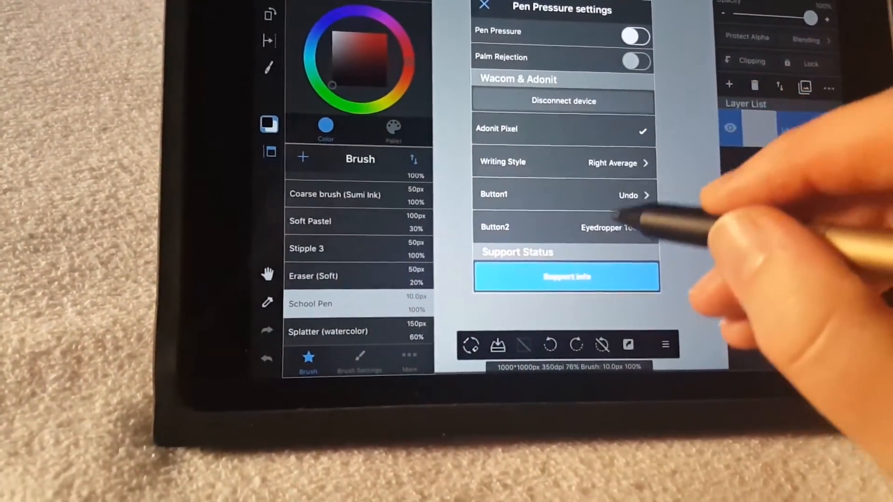
# Step: Turn on pen pressure and draw light test strokes with the Sumi brush (42px, 77% opacity)
pyautogui.click(636, 36)
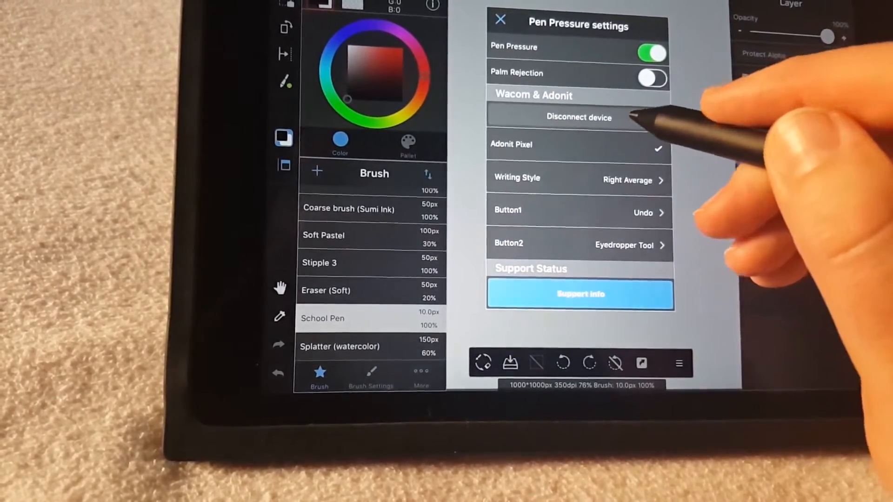
pyautogui.click(501, 20)
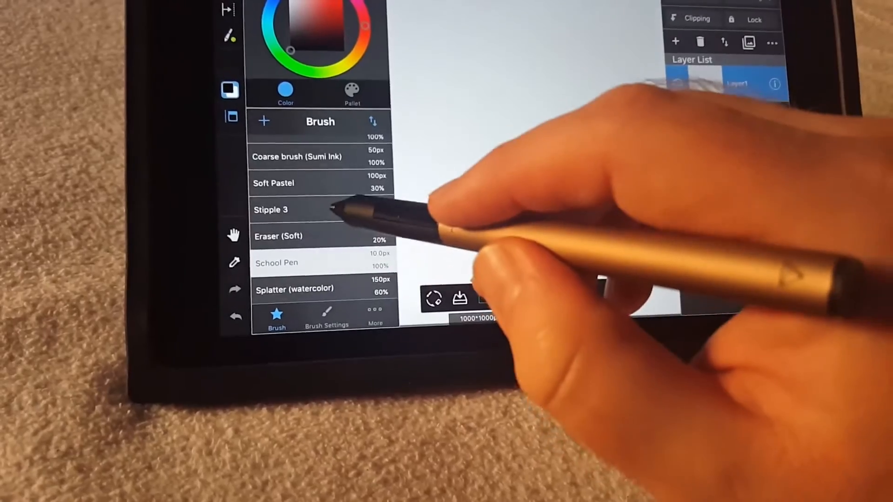
pyautogui.scroll(-3)
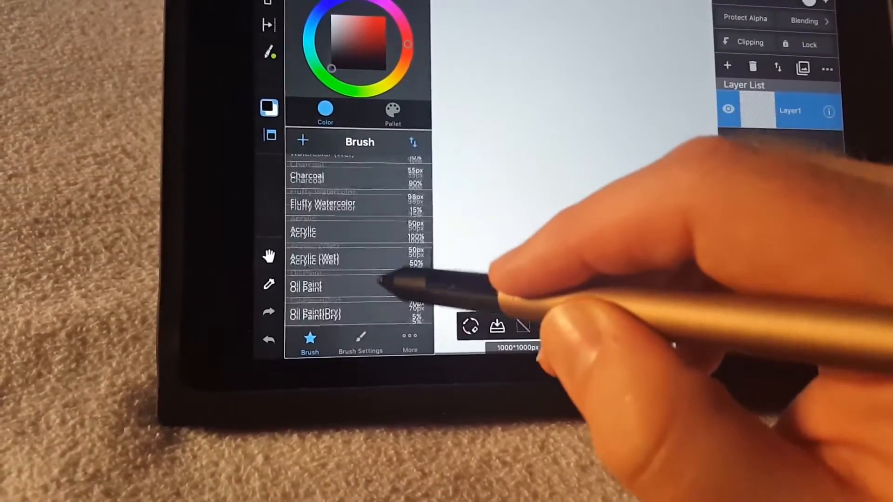
pyautogui.scroll(-3)
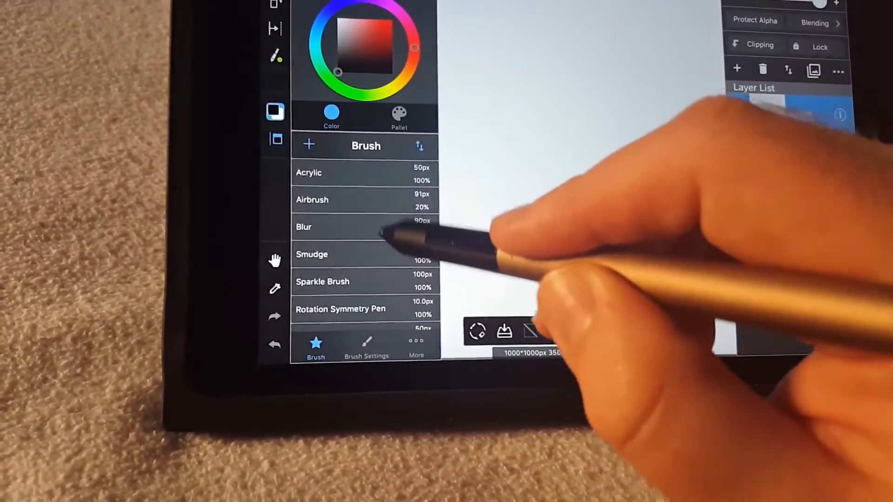
pyautogui.click(366, 348)
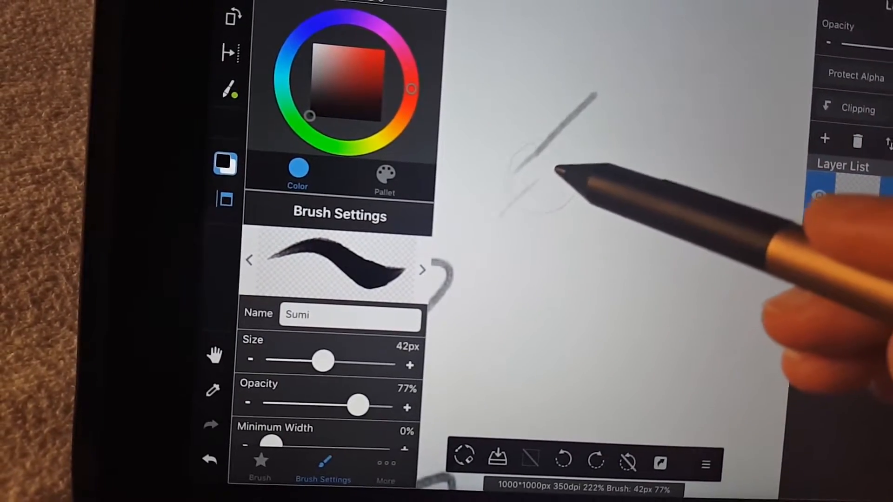
pyautogui.moveTo(558, 171); pyautogui.dragTo(575, 193)
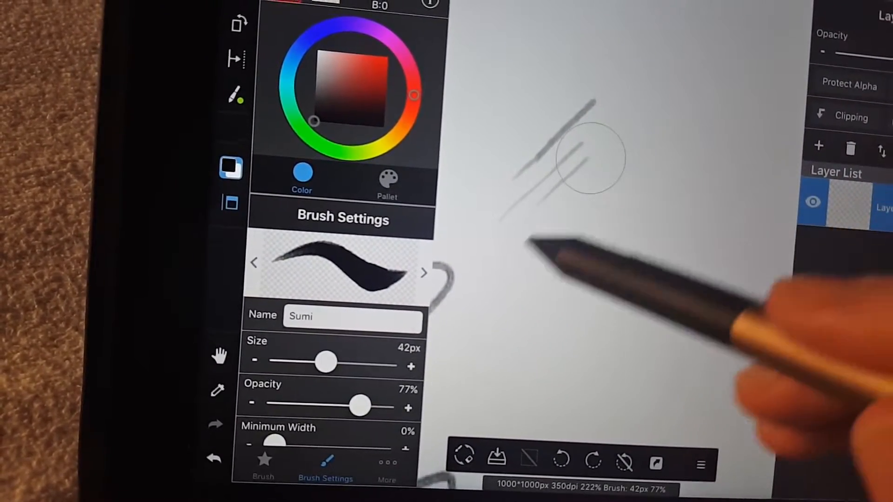